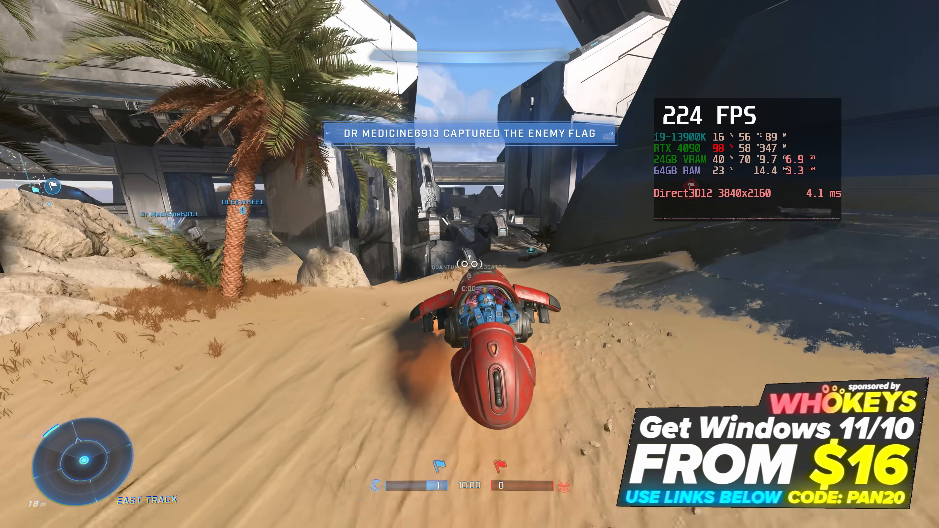
pyautogui.moveTo(469, 264)
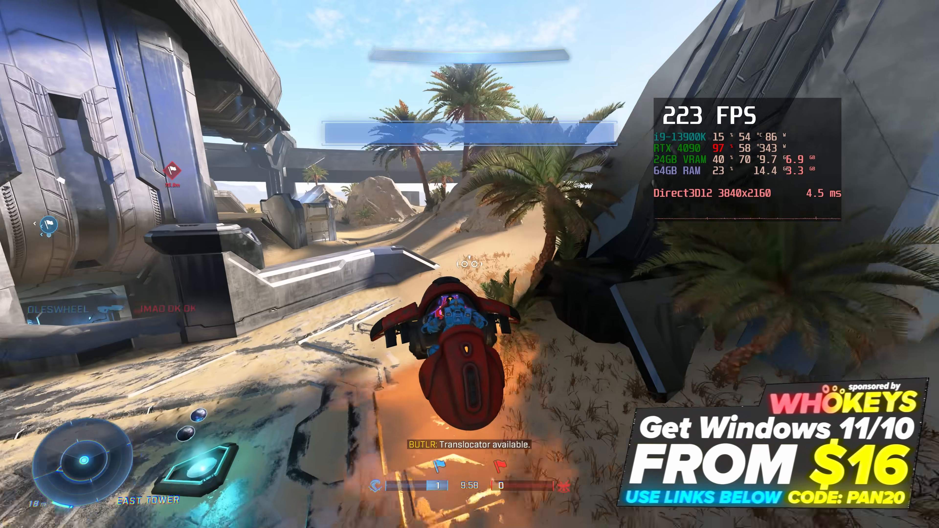